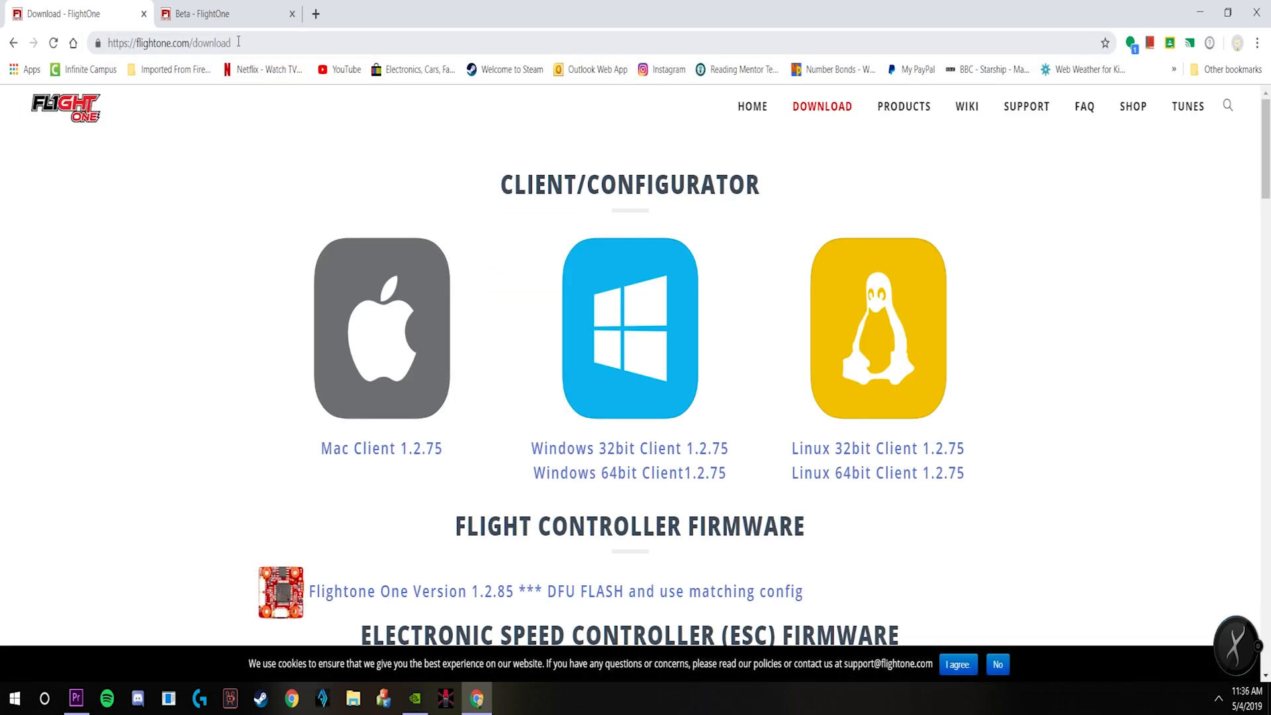
# Browse the download page, check the Beta tab's client downloads, and start a Windows 'system' search.
pyautogui.scroll(-3)
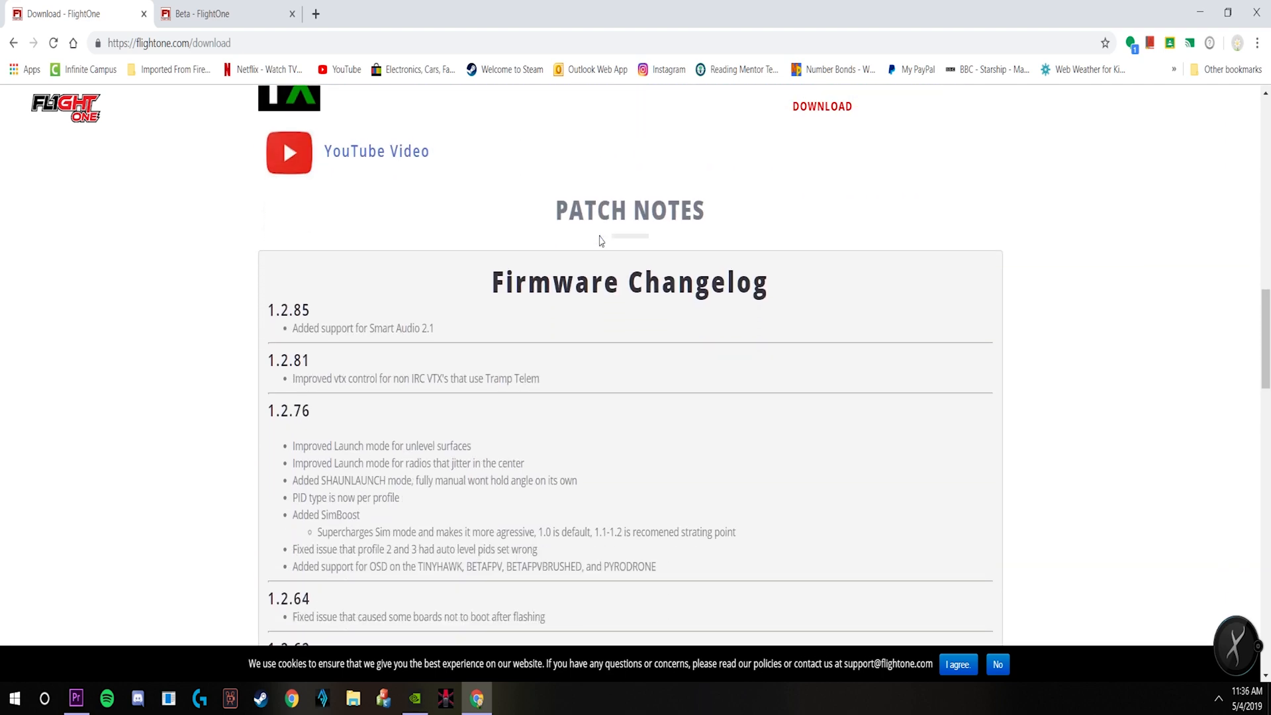
pyautogui.scroll(-3)
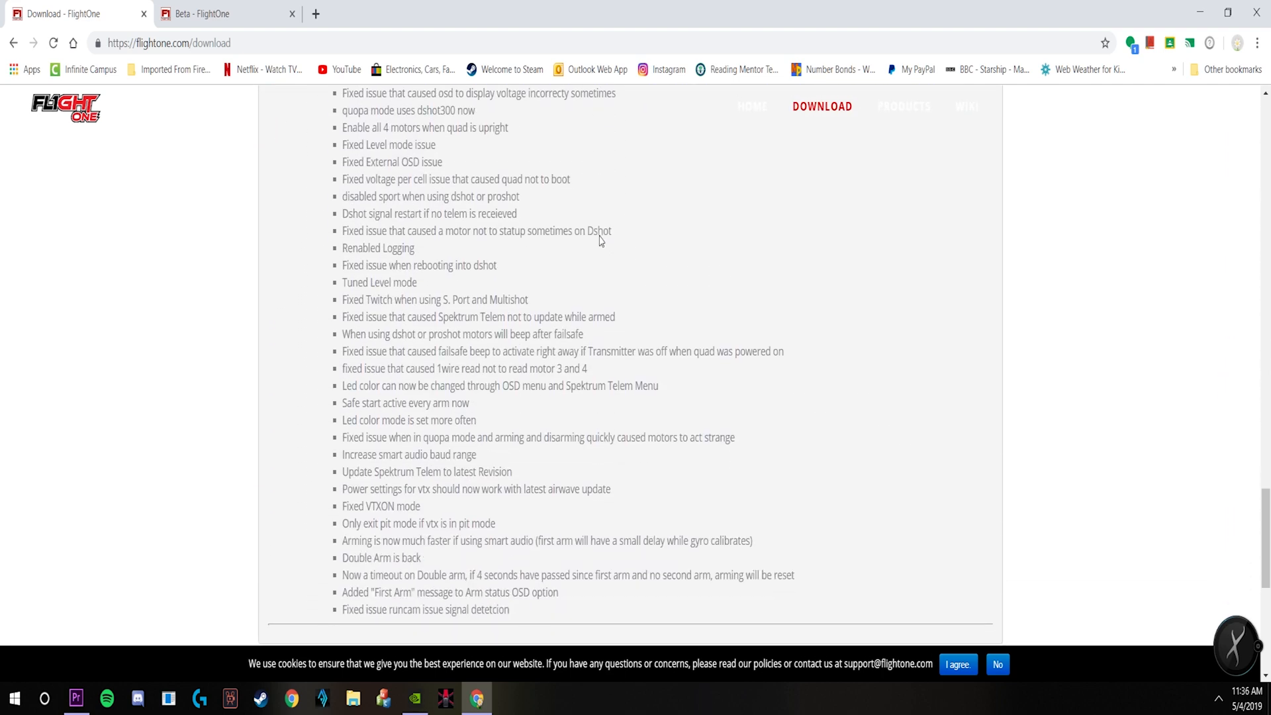
pyautogui.scroll(-3)
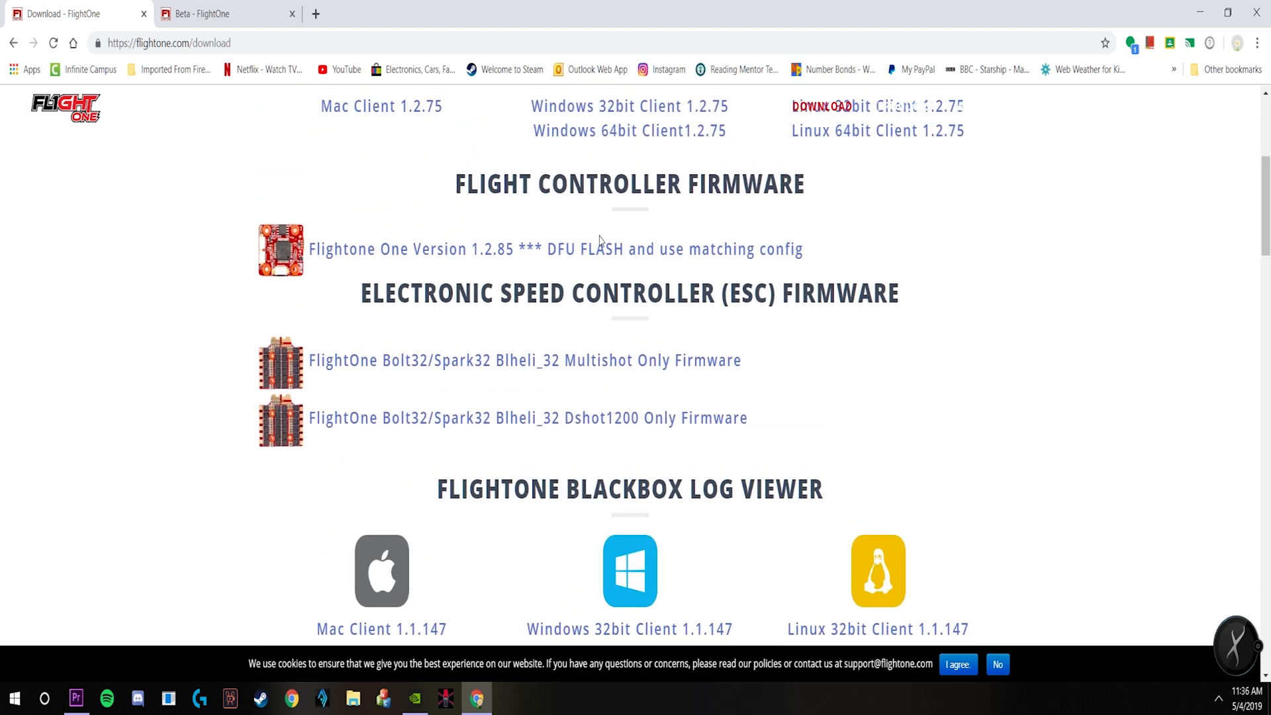
pyautogui.scroll(3)
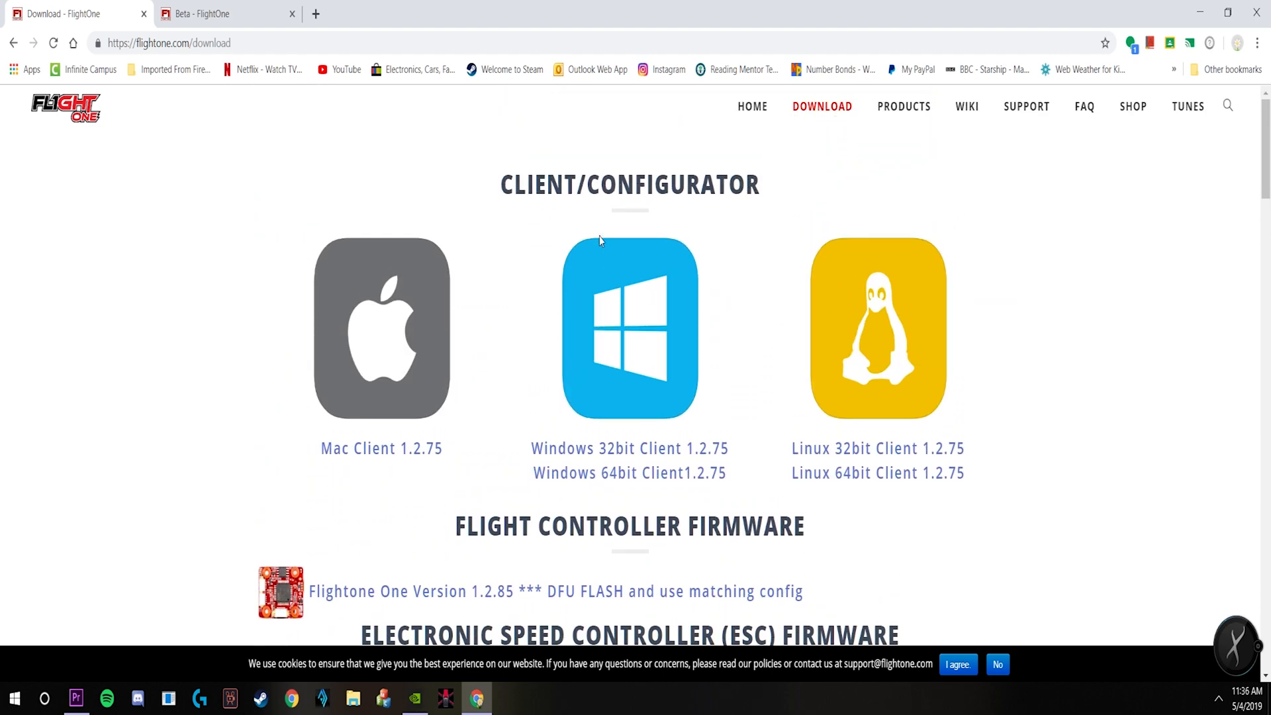
pyautogui.moveTo(489, 212)
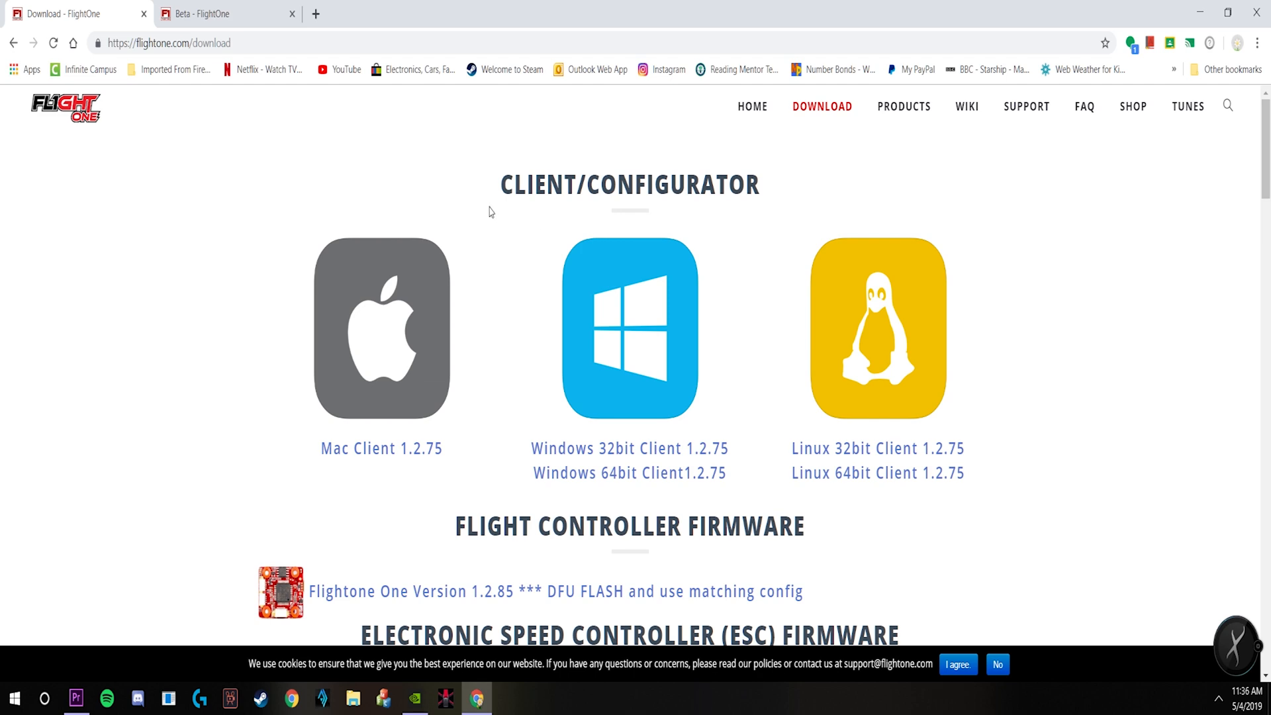
pyautogui.click(219, 14)
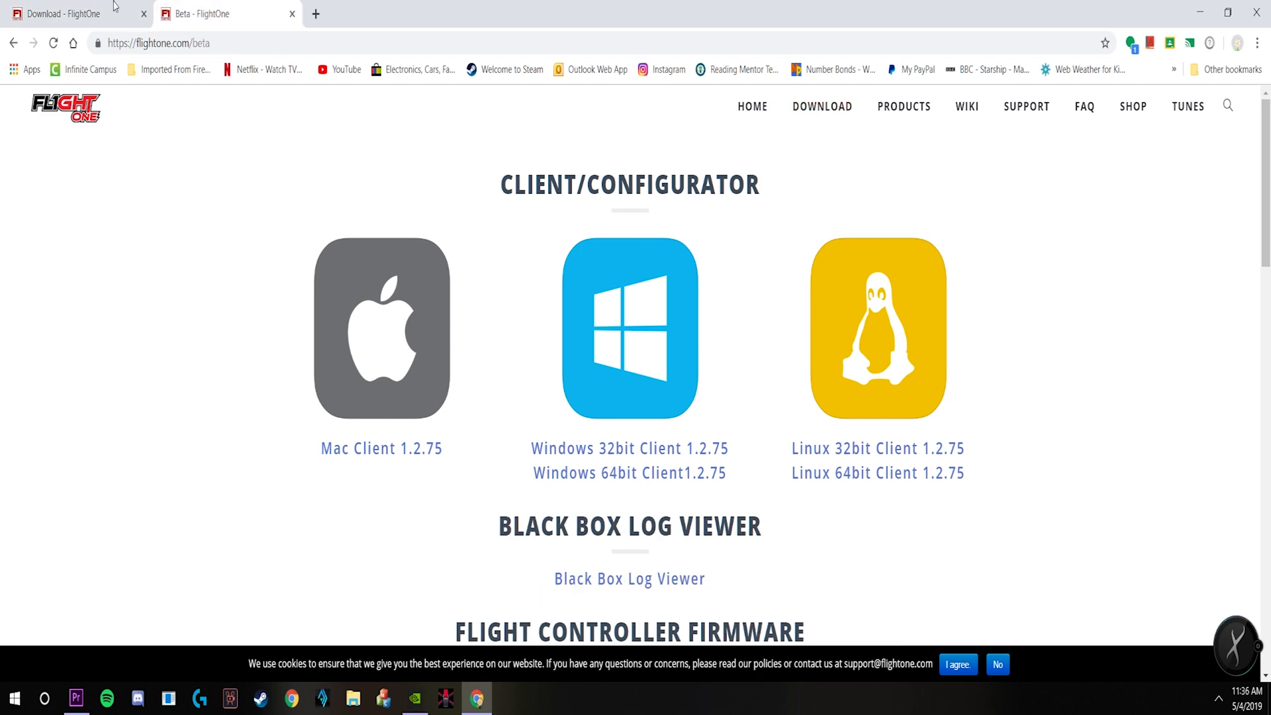
pyautogui.moveTo(250, 95)
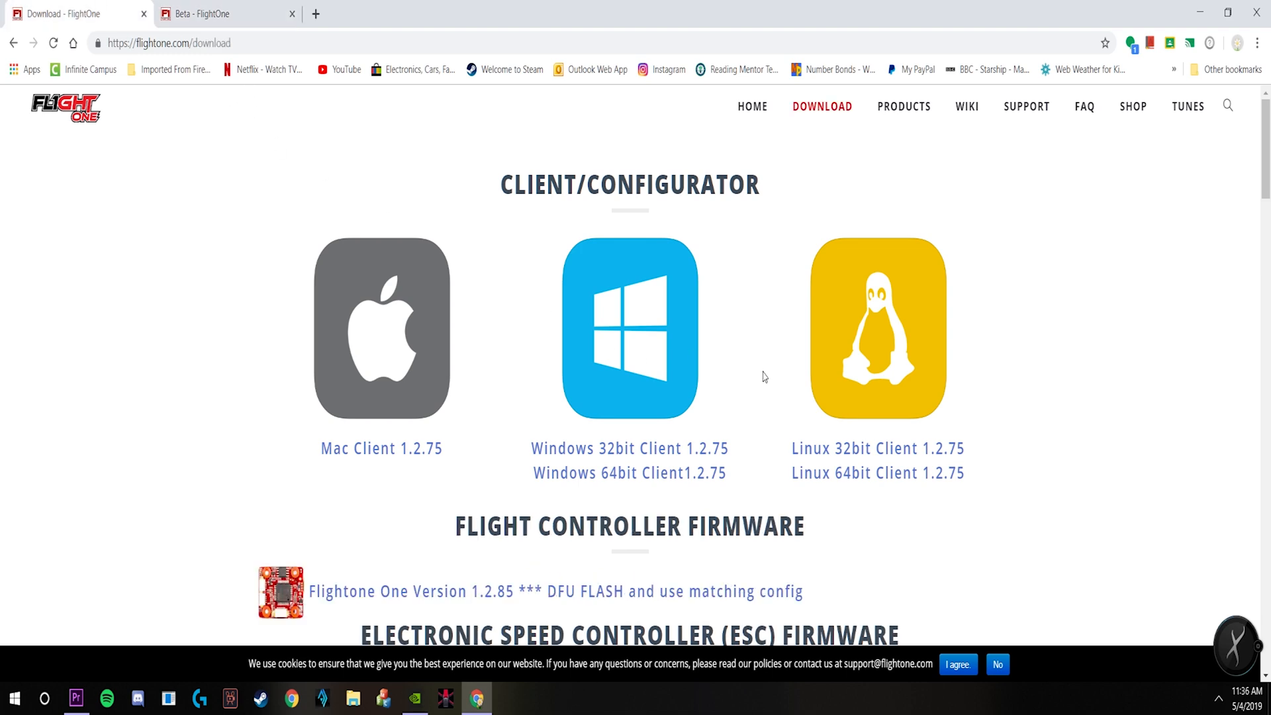
pyautogui.moveTo(736, 385)
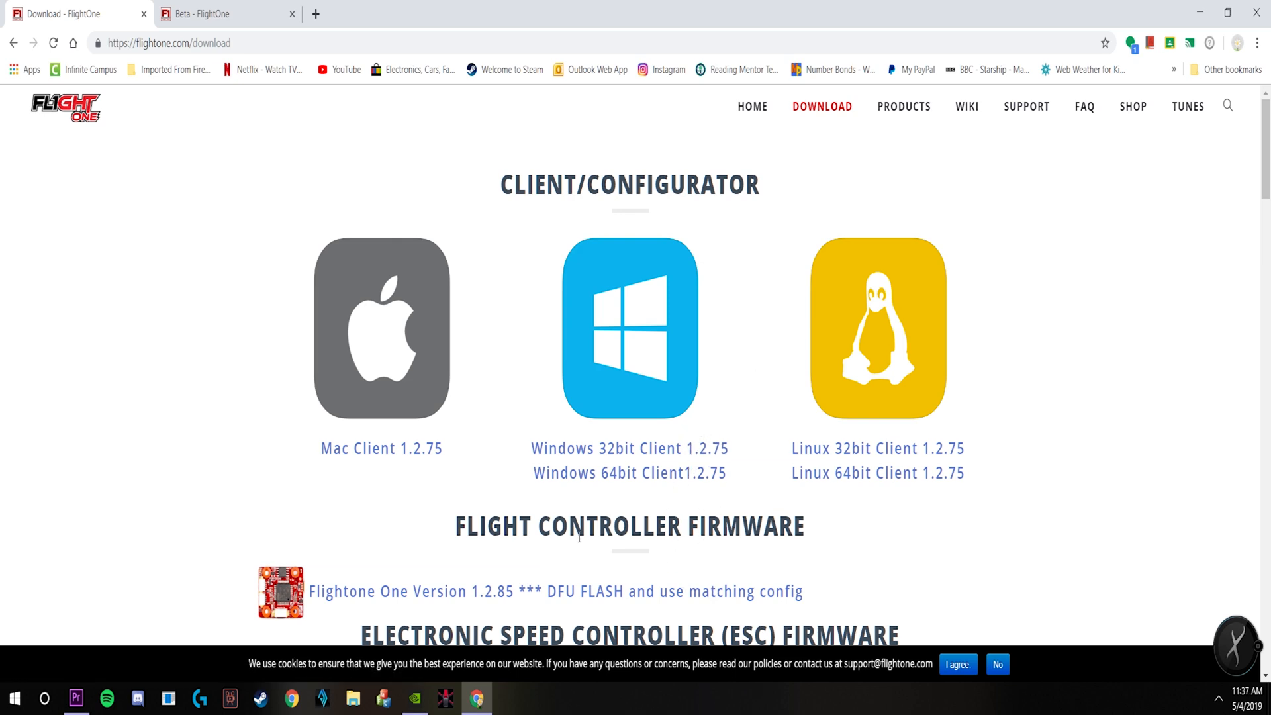
pyautogui.click(44, 698)
pyautogui.write('syste')
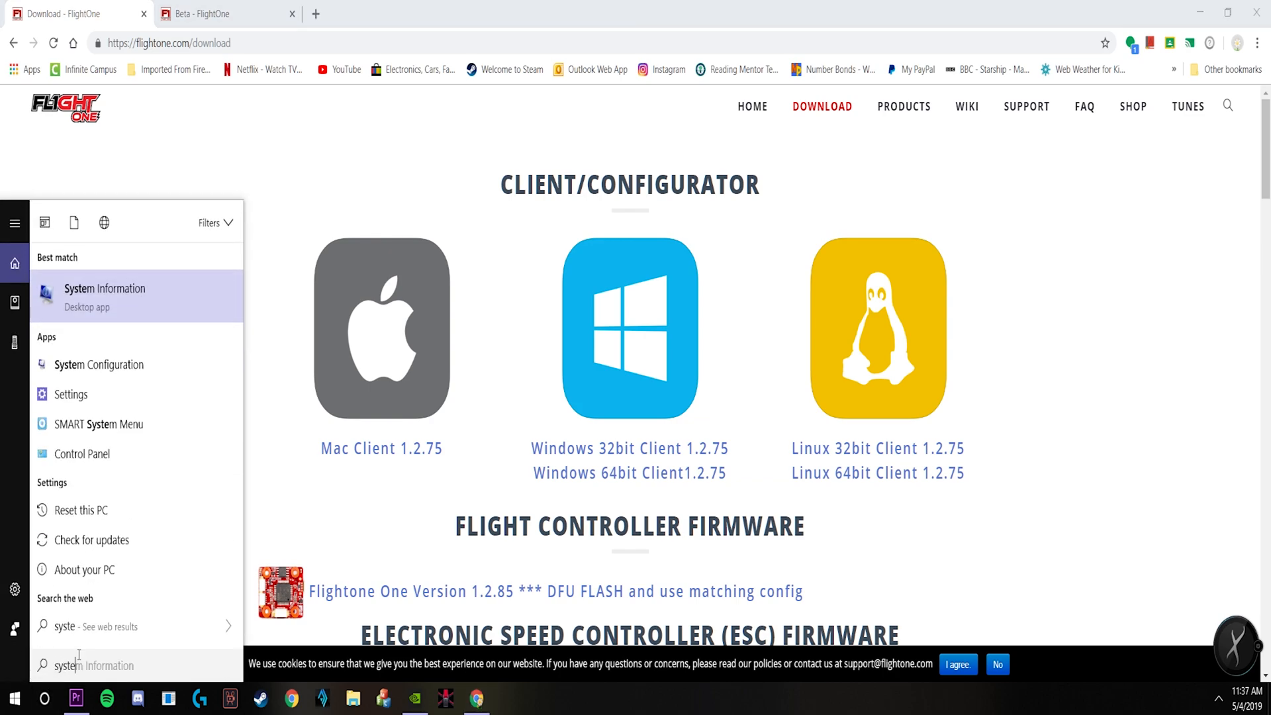
# Start downloading the 'Windows 64bit Client 1.2.75' zip from the FlightOne download page.
pyautogui.click(104, 289)
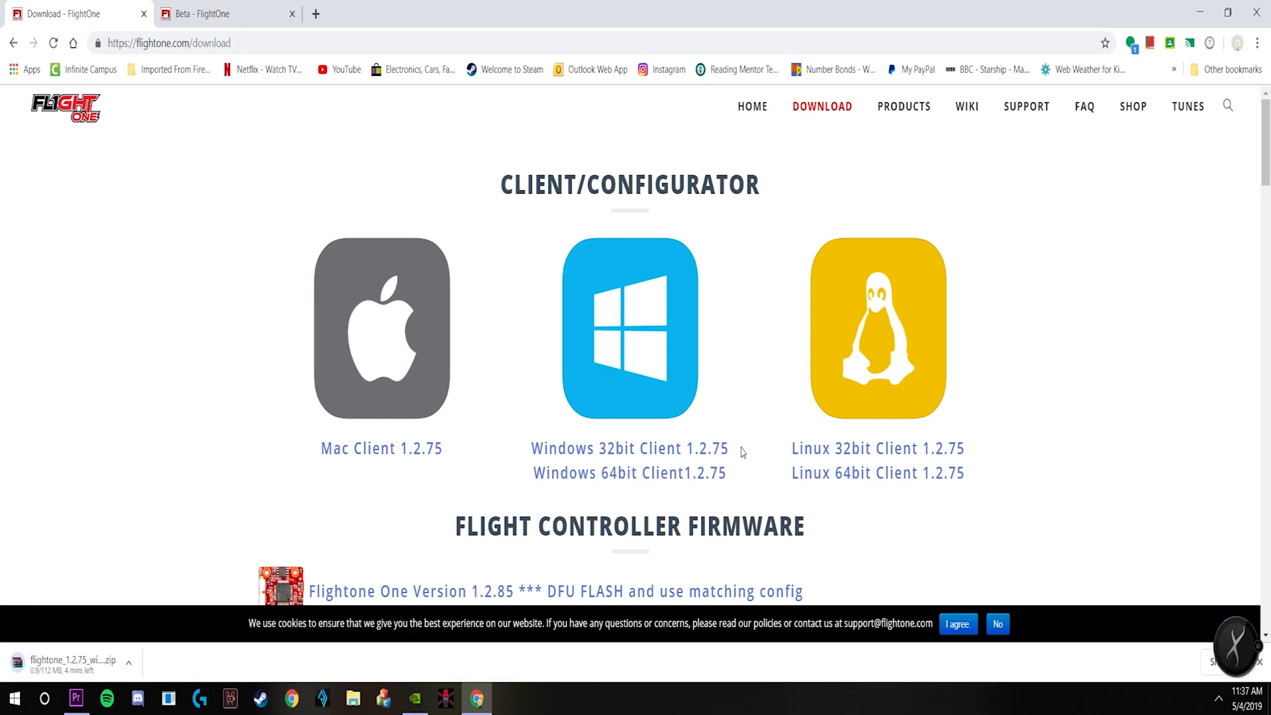
pyautogui.moveTo(649, 455)
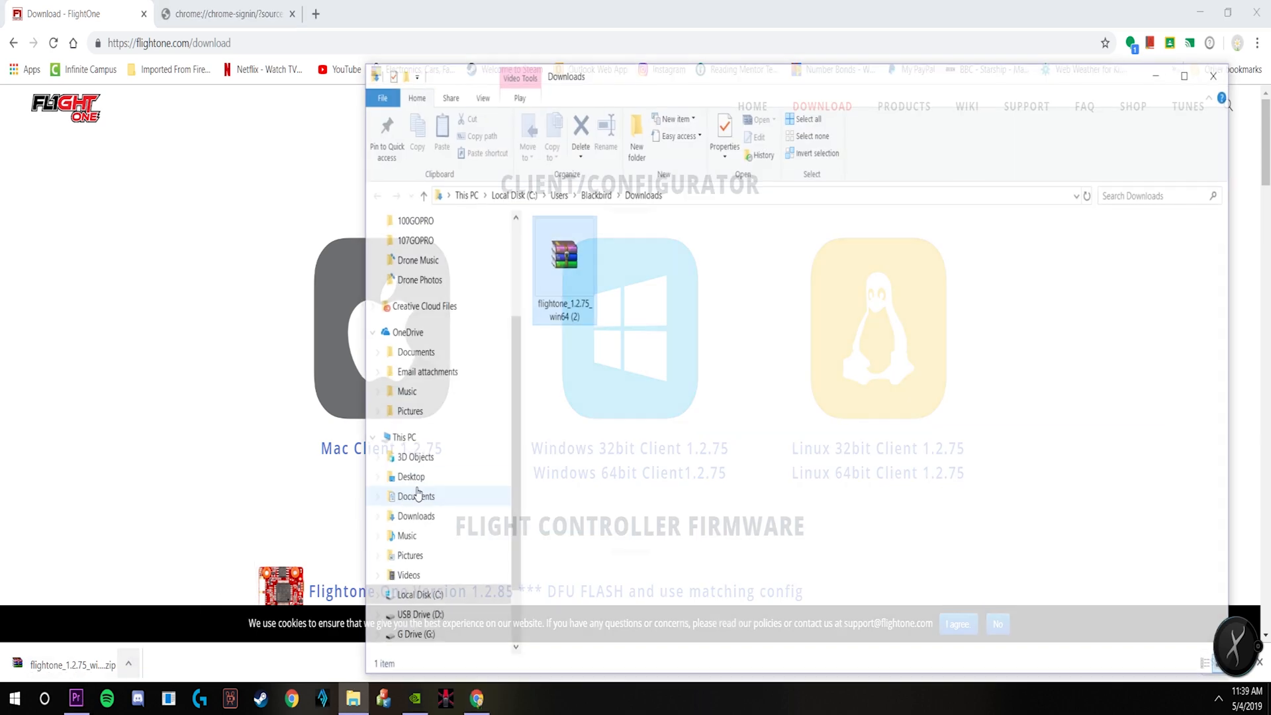
# Extract the flightone_1.2.75 win64 zip with WinRAR into USB Drive (D:).
pyautogui.rightClick(563, 251)
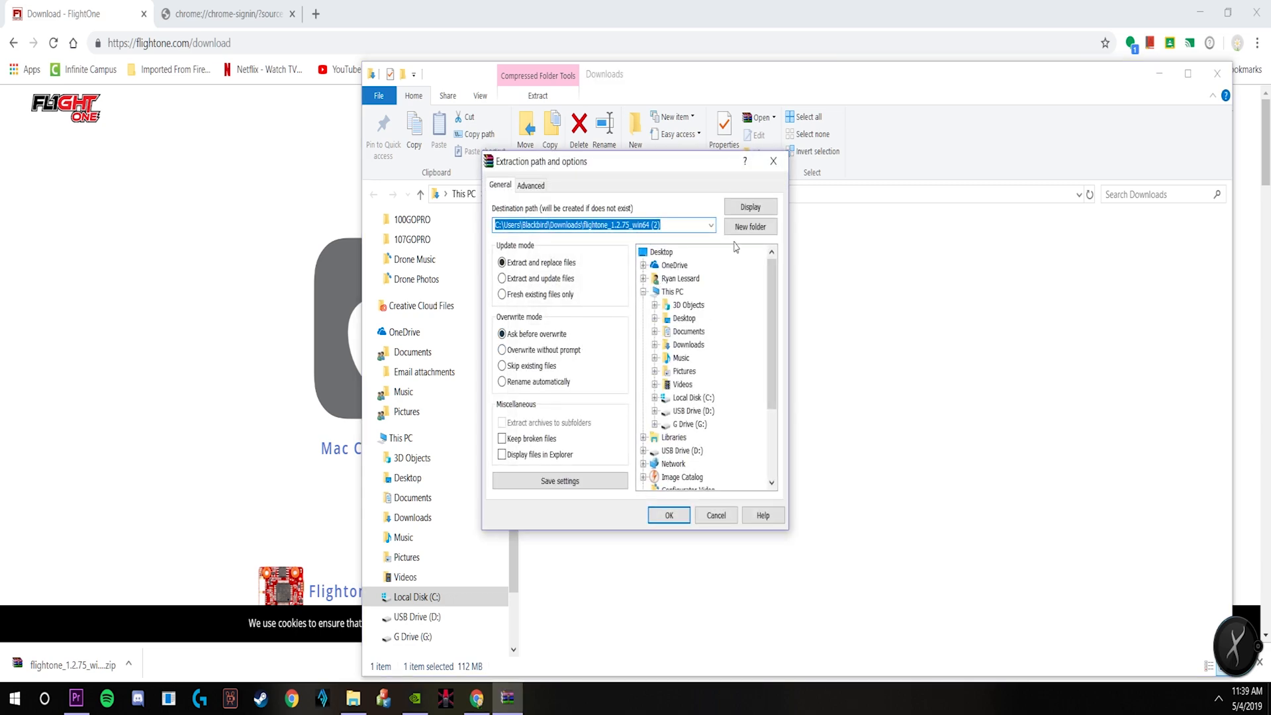
pyautogui.moveTo(710, 278)
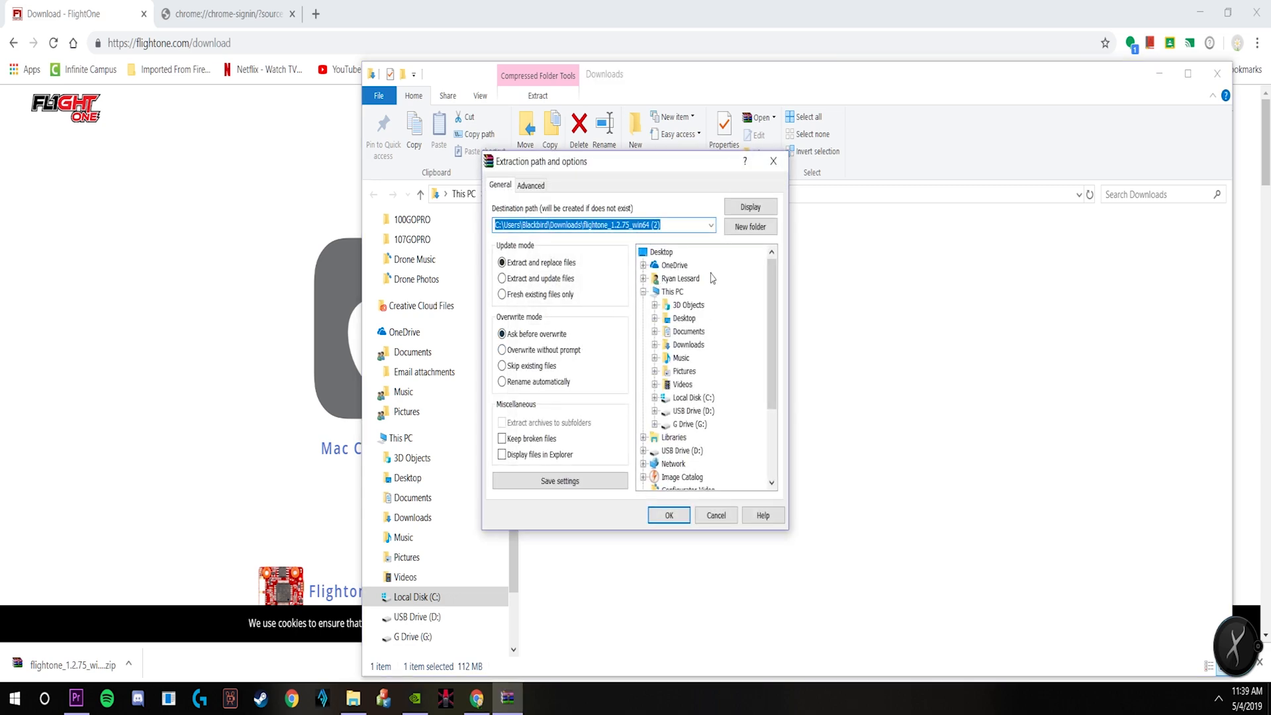
pyautogui.click(691, 410)
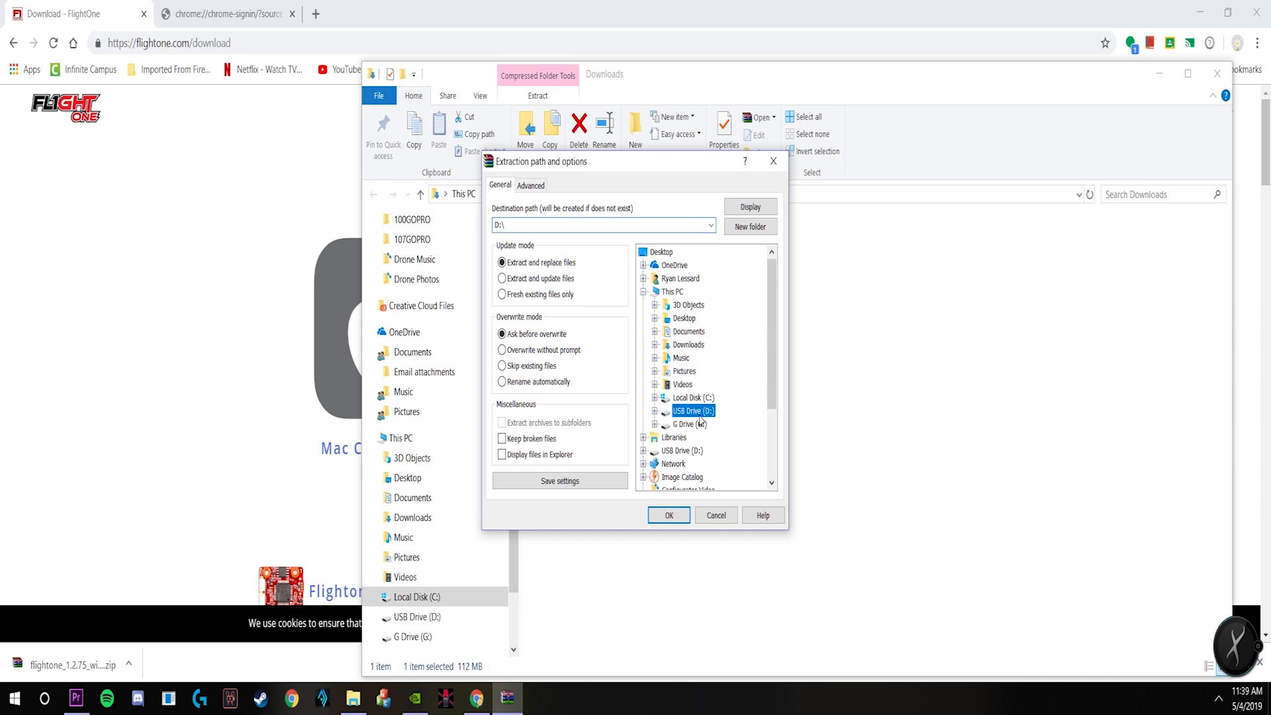
pyautogui.click(668, 515)
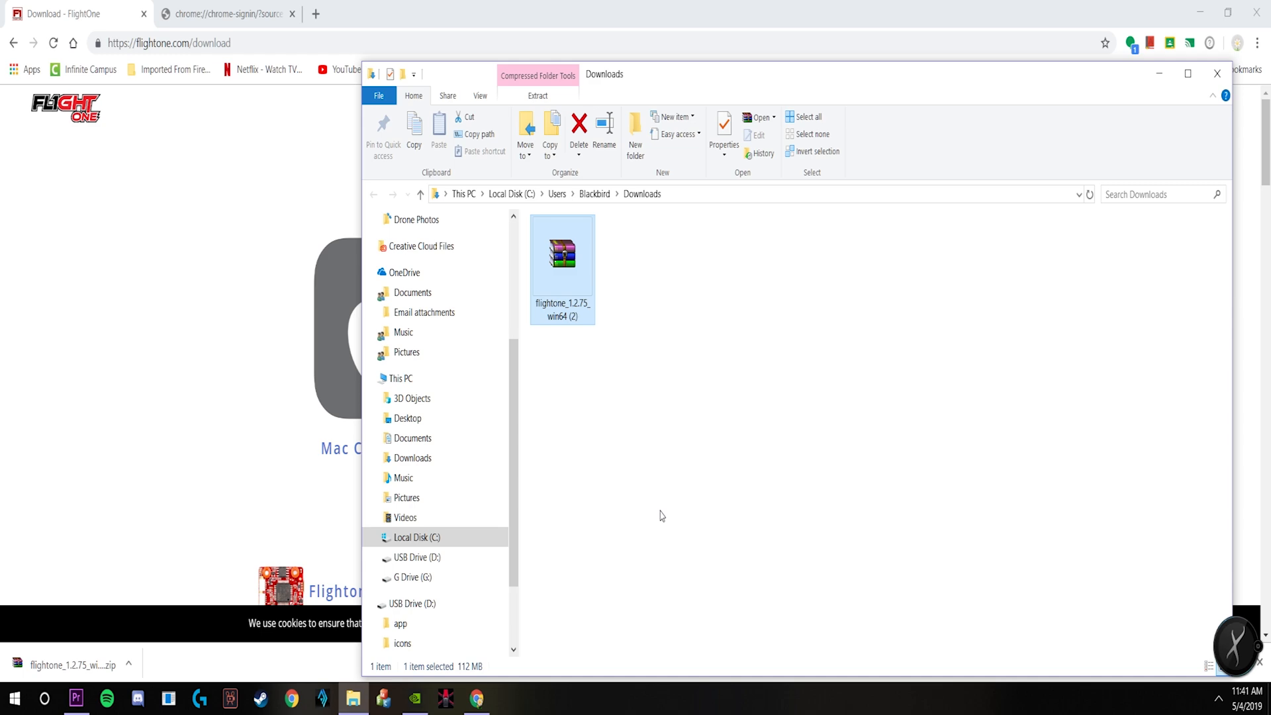
pyautogui.moveTo(681, 490)
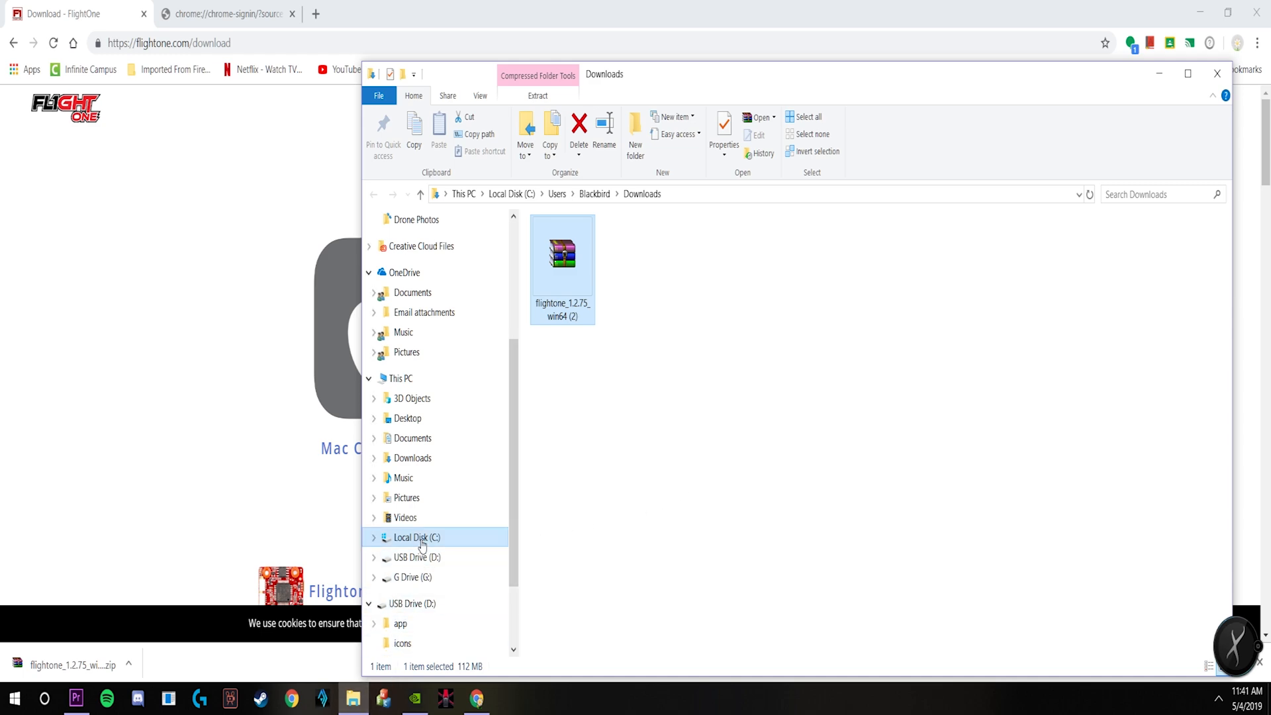
# Run the FlightOne application from USB Drive (D:) to open Configurator 1.2.75 Beta.
pyautogui.click(419, 538)
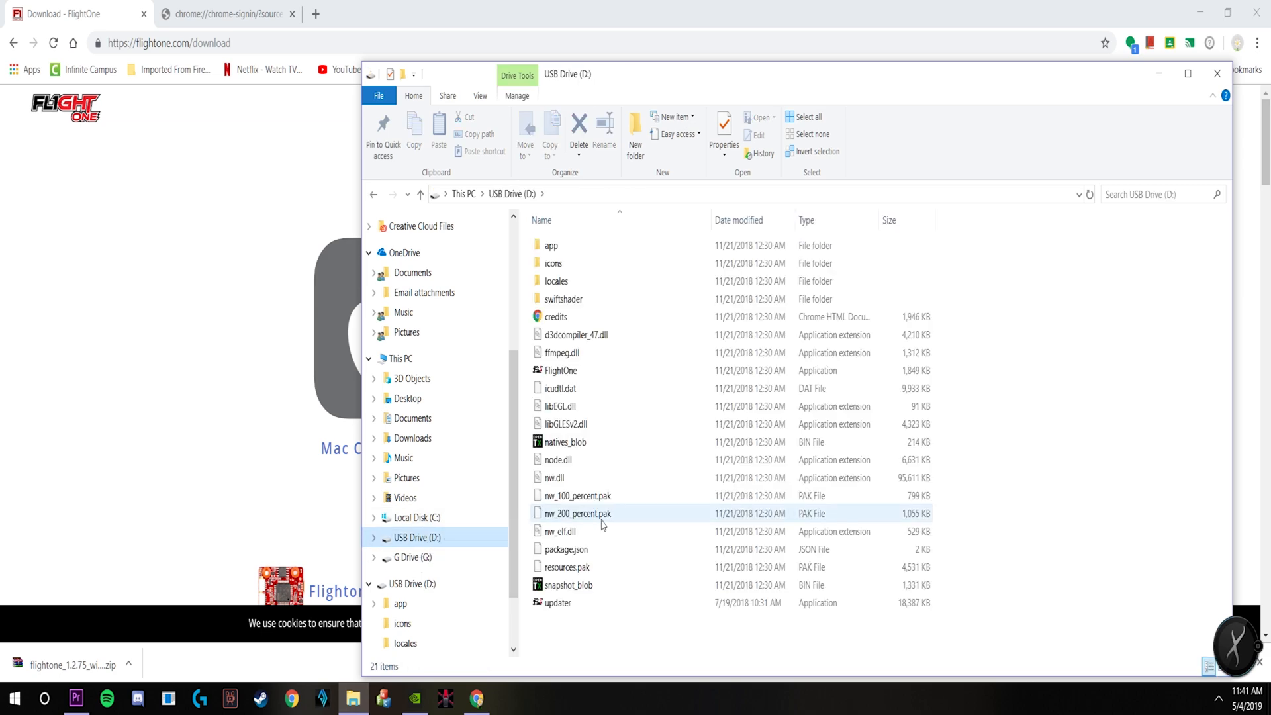
pyautogui.click(559, 371)
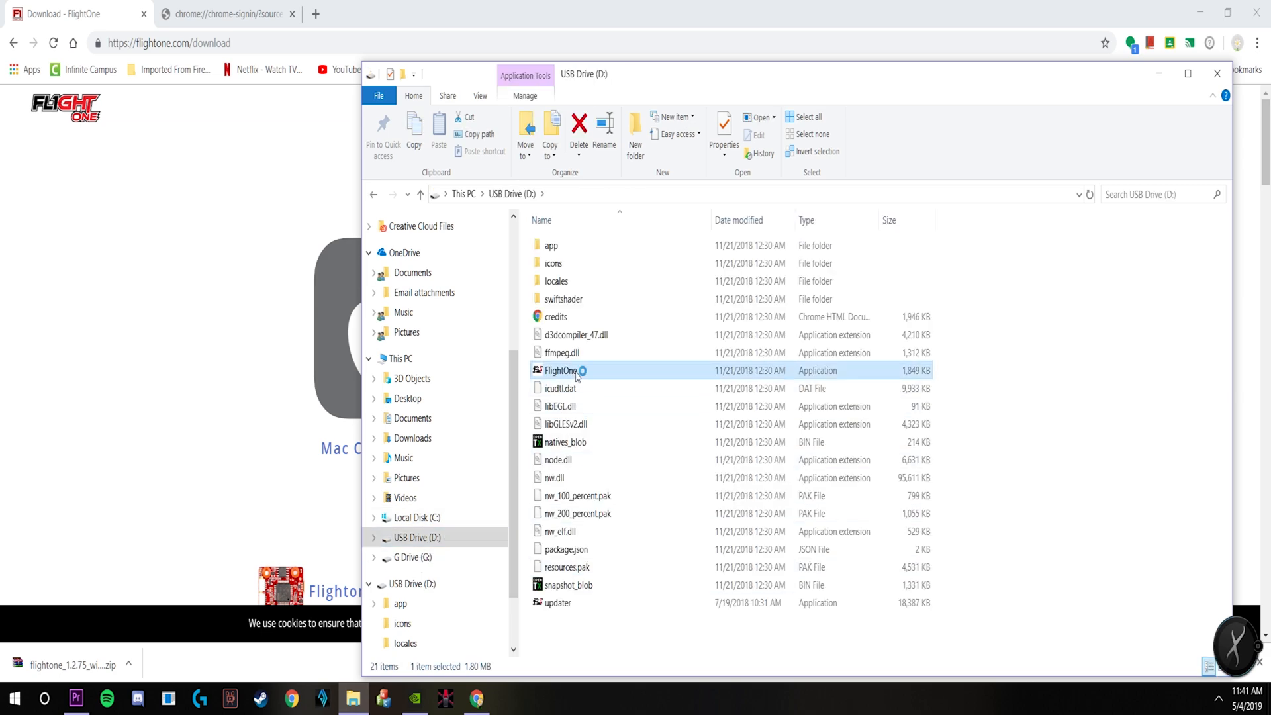
pyautogui.doubleClick(560, 371)
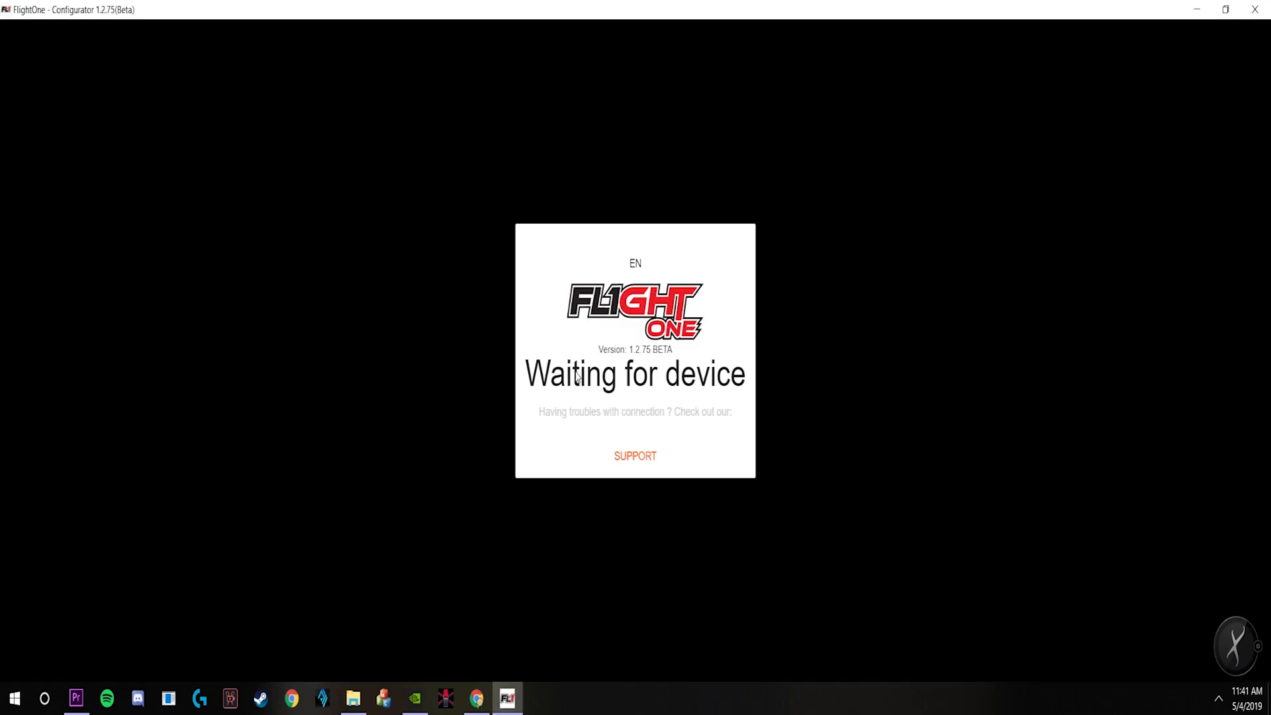